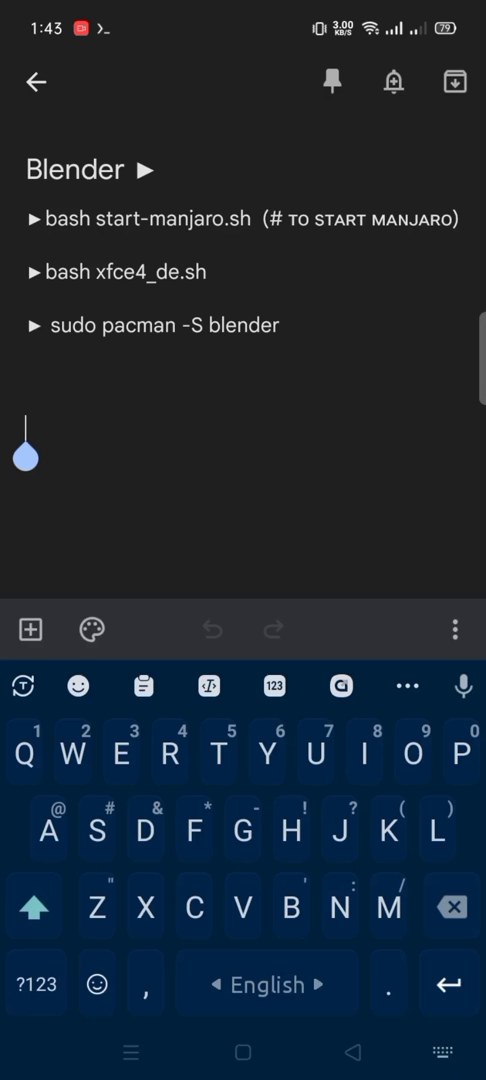
# Step: Copy the 'bash start-manjaro.sh' command from the Blender note
pyautogui.doubleClick(144, 220)
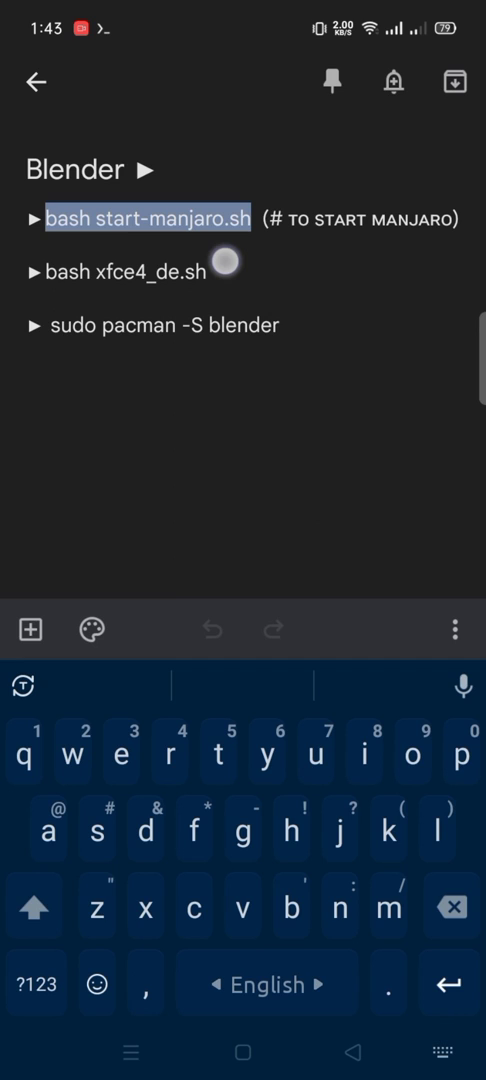
pyautogui.click(150, 218)
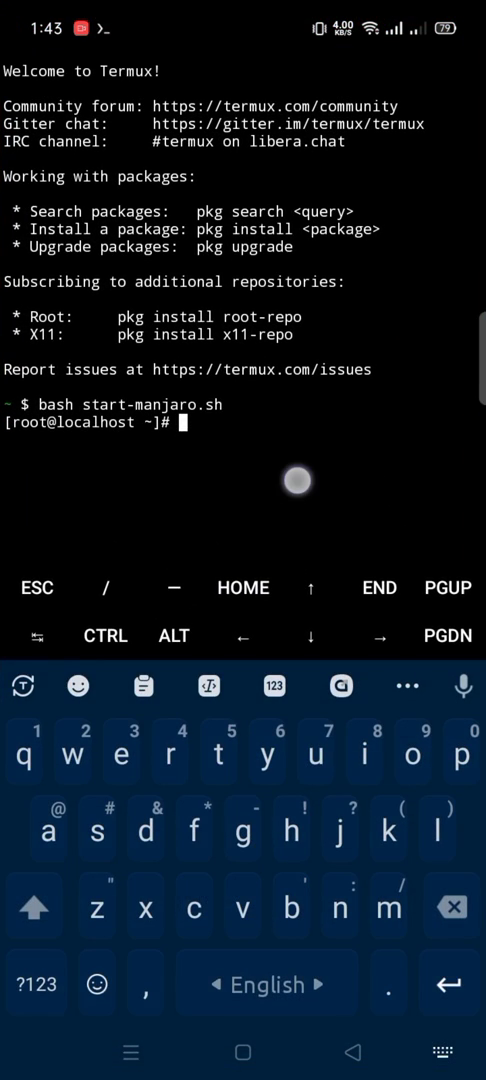
# Step: Run 'bash xfce4_de.sh' for the Xfce desktop, then 'vncserver-start'
pyautogui.write('bash xfce4_de.sh')
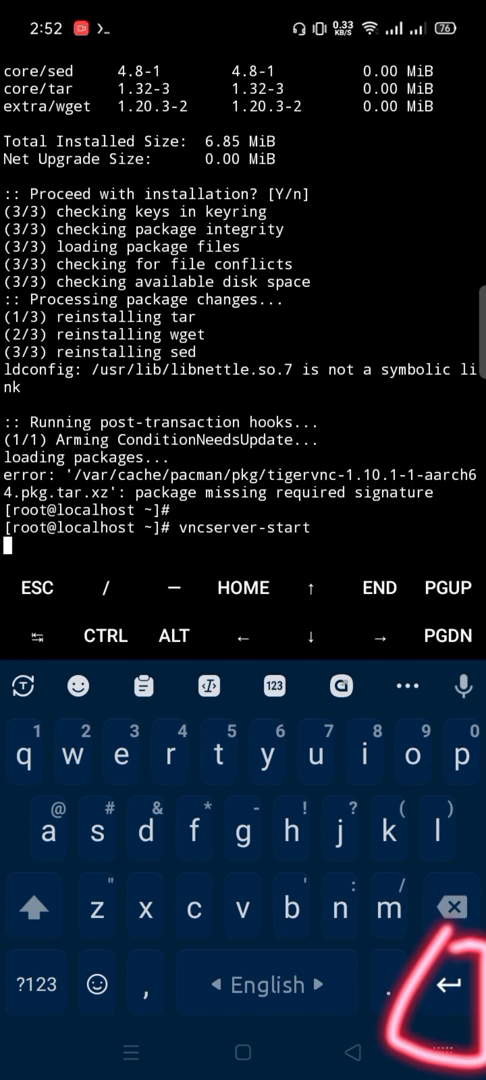
pyautogui.press('Enter')
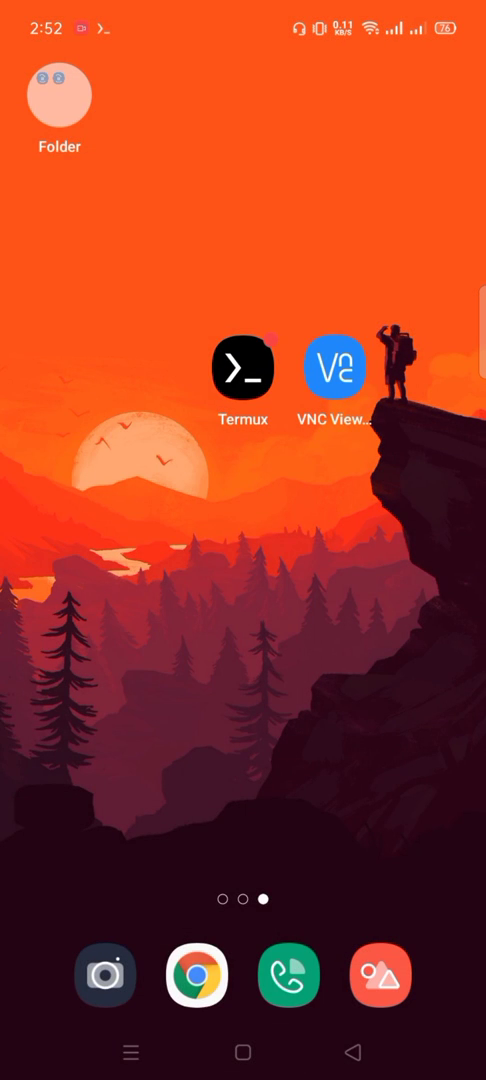
# Step: Connect to the Manjaro Xfce desktop and paste the copied command into its terminal
pyautogui.click(336, 364)
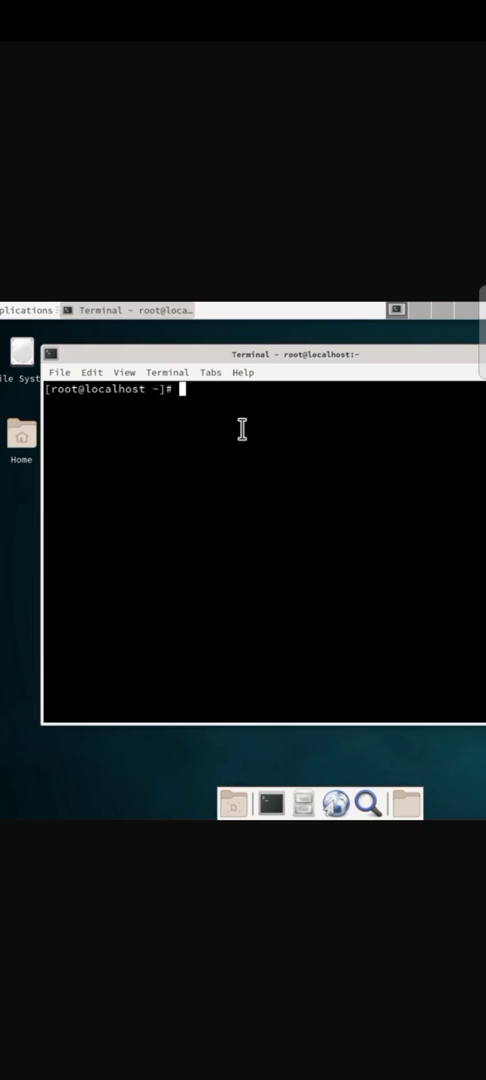
pyautogui.rightClick(242, 428)
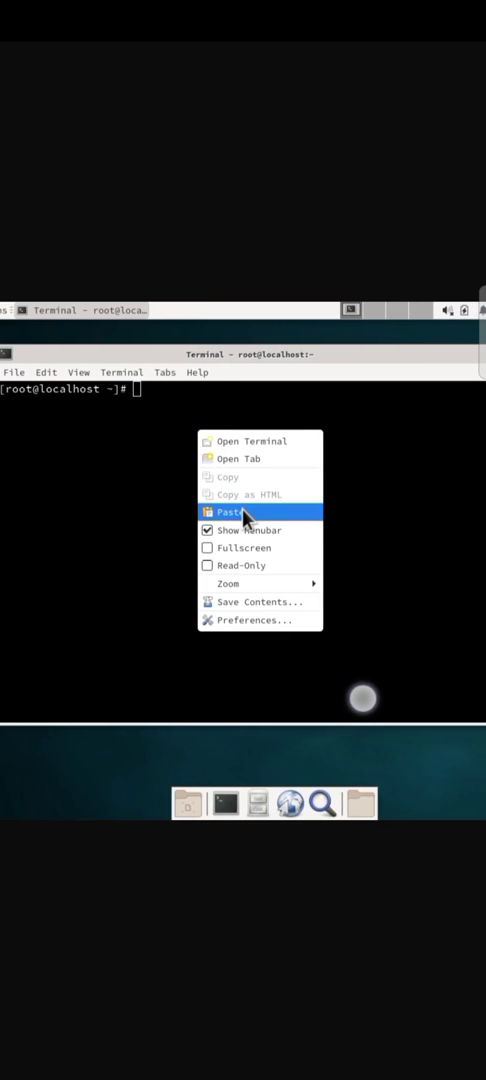
pyautogui.click(228, 512)
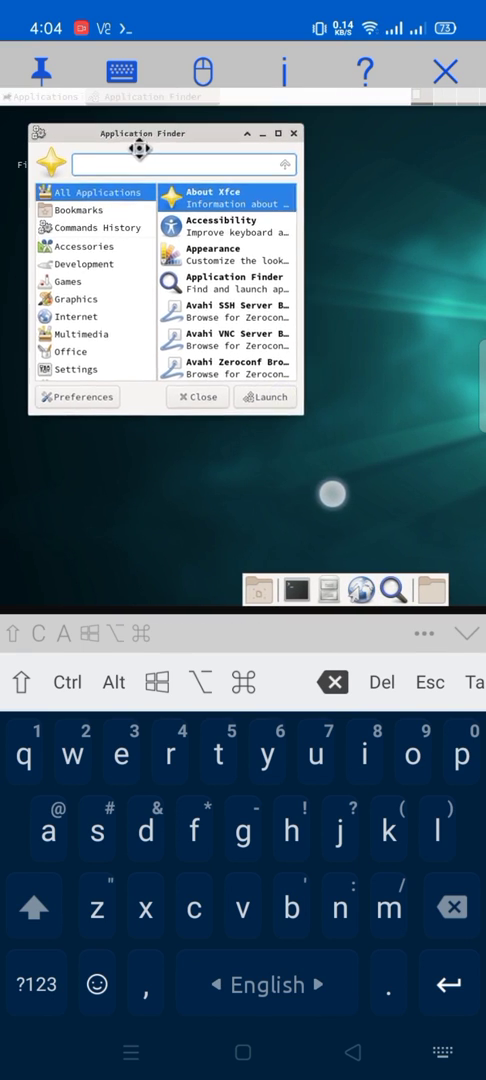
# Step: Find Blender with 'bl' in Application Finder and launch it from the desktop icon
pyautogui.write('b')
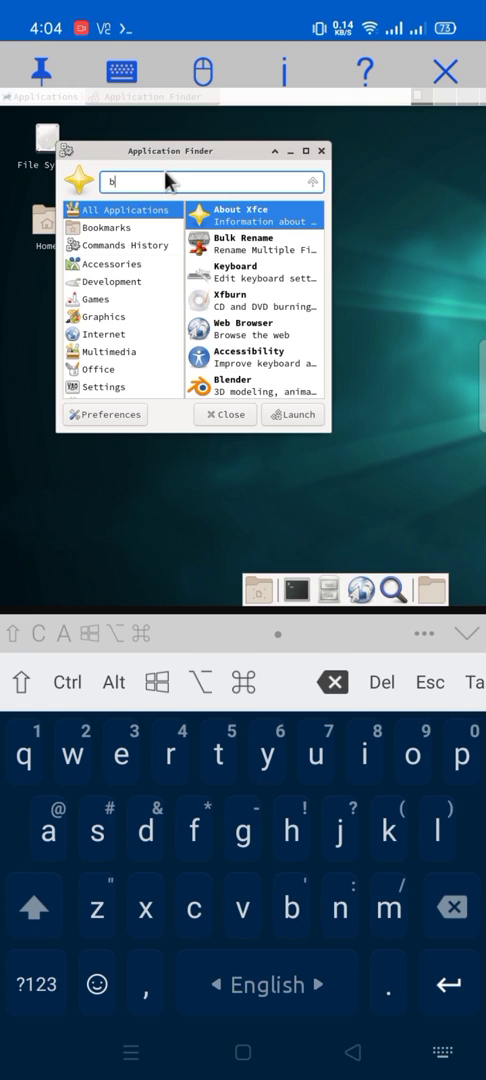
pyautogui.write('l')
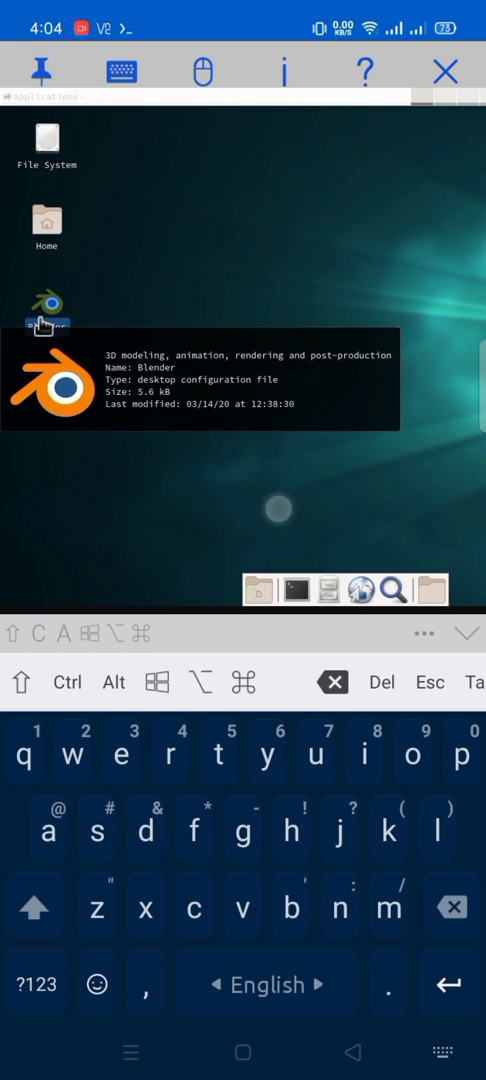
pyautogui.doubleClick(40, 300)
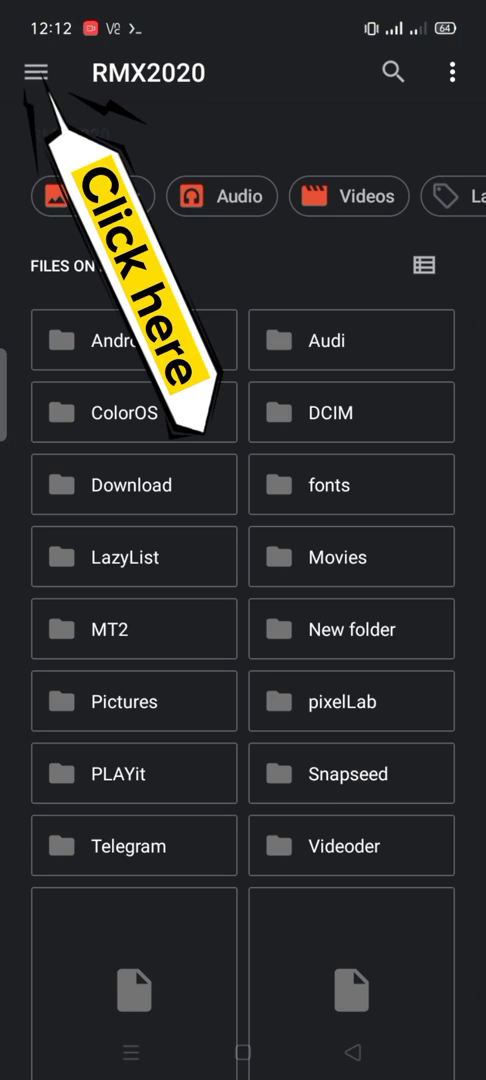
# Step: Select the three Download files and copy them to the Termux folder
pyautogui.click(38, 72)
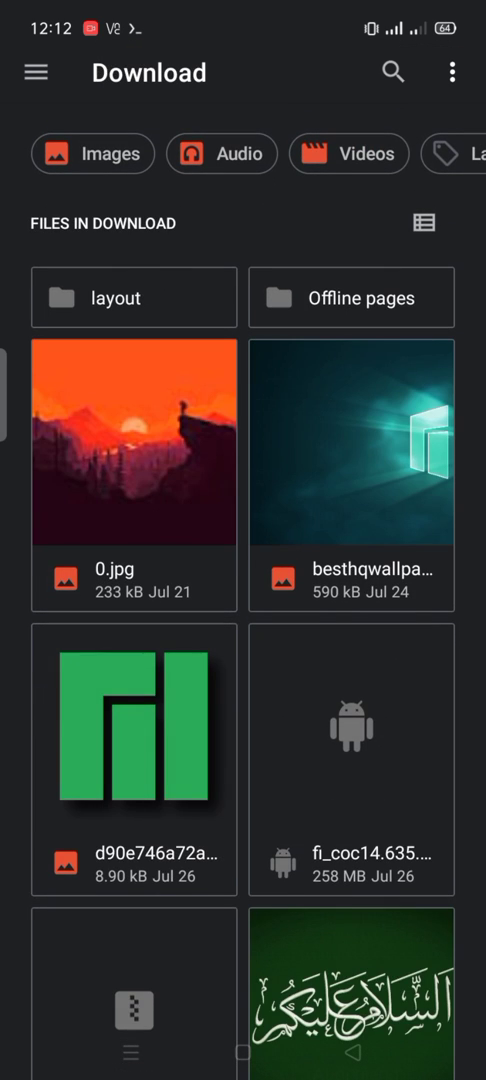
pyautogui.click(352, 444)
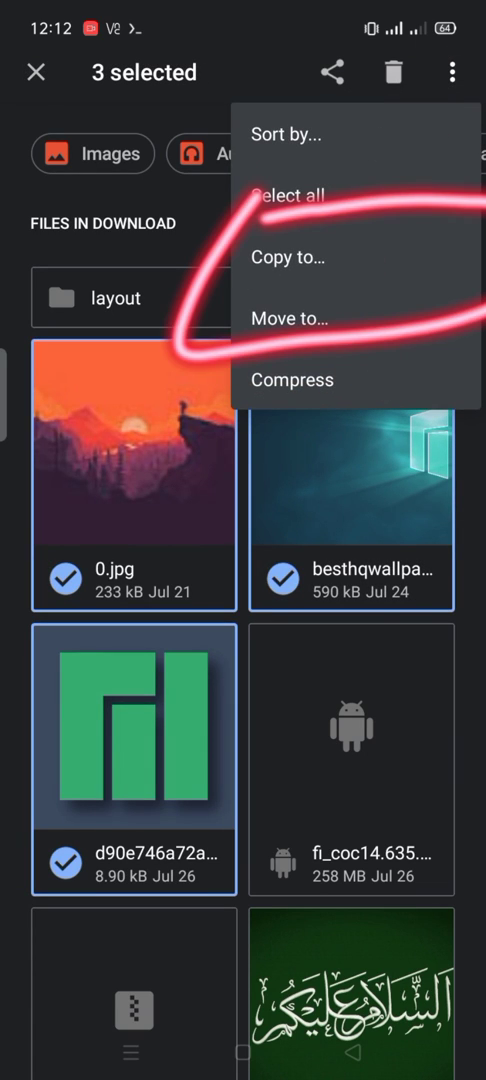
pyautogui.click(288, 256)
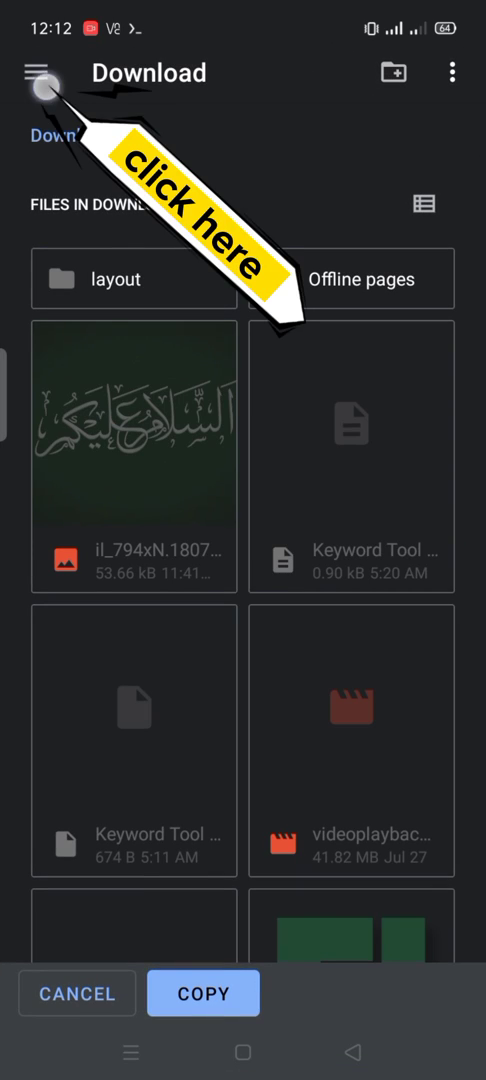
pyautogui.click(36, 76)
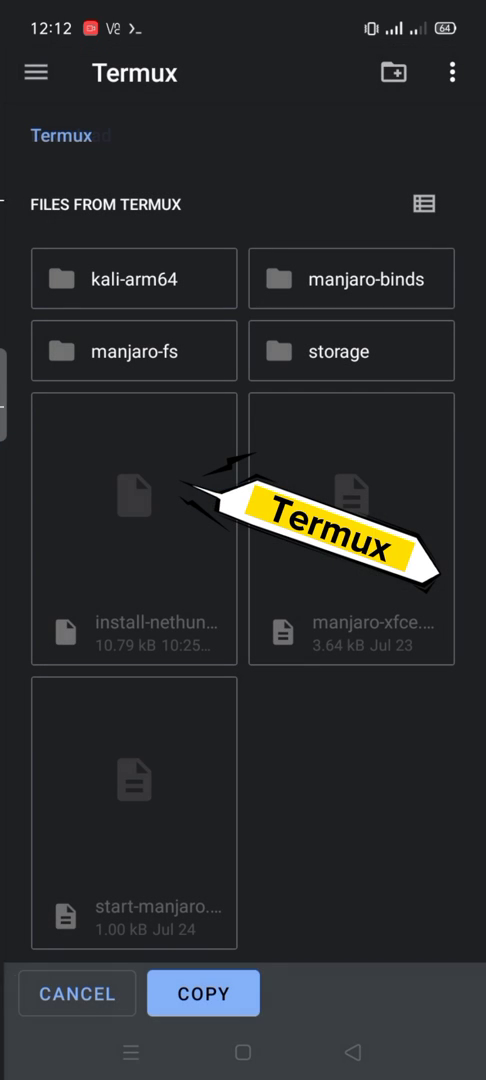
pyautogui.click(132, 350)
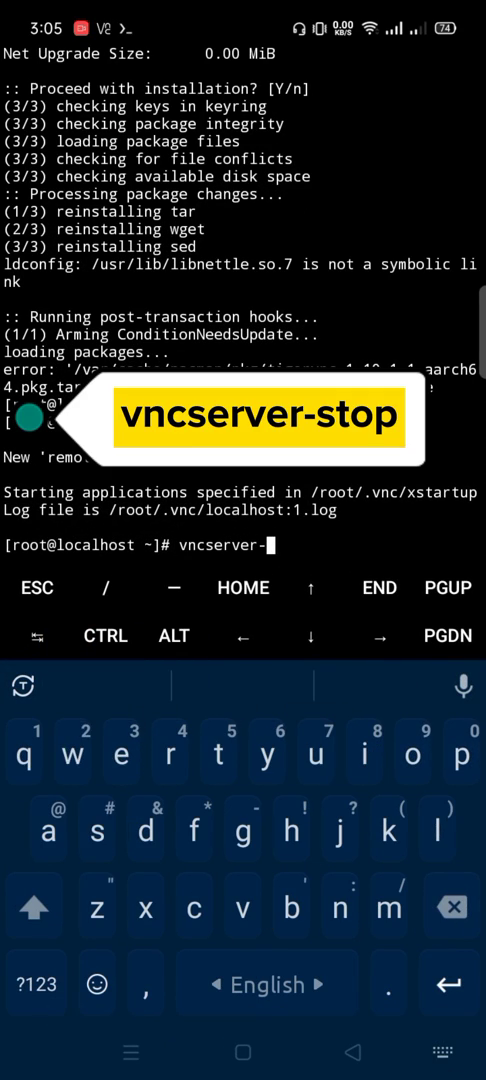
# Step: Run 'vncserver-stop' to kill the Xvnc process
pyautogui.press('Enter')
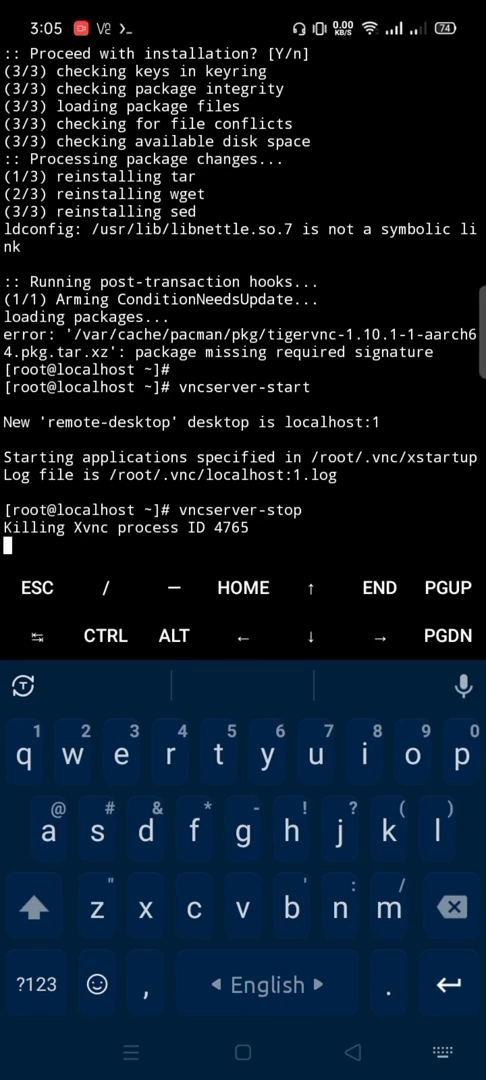